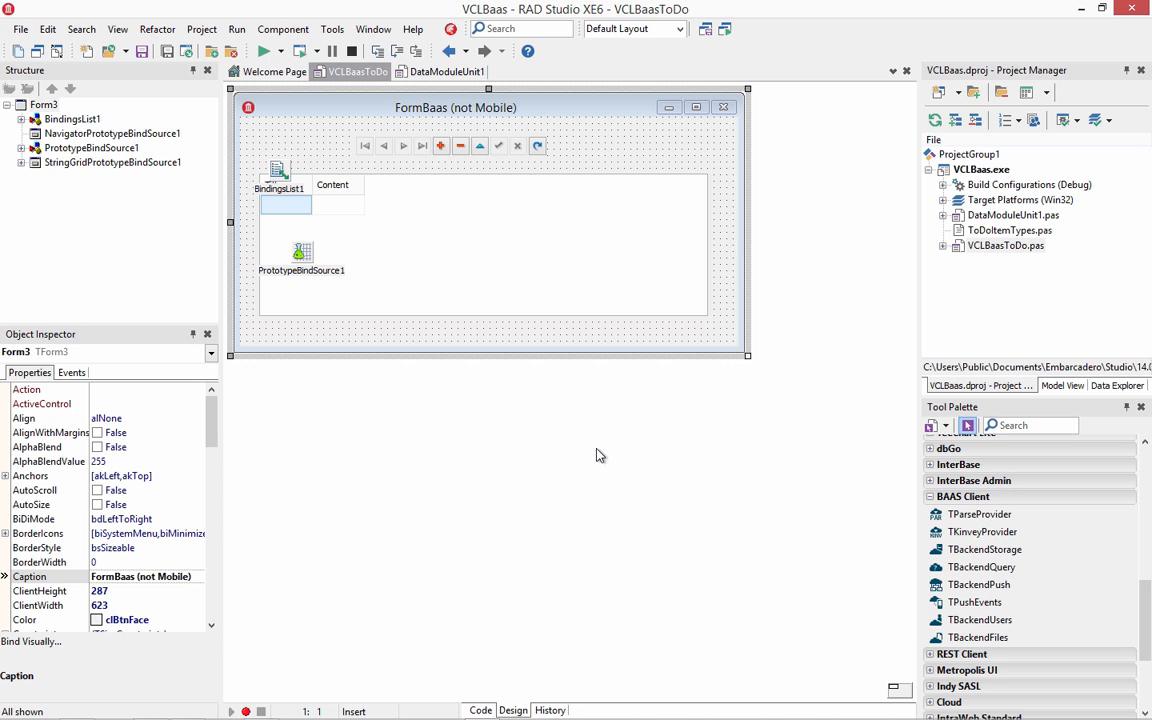
mouse_move(664, 390)
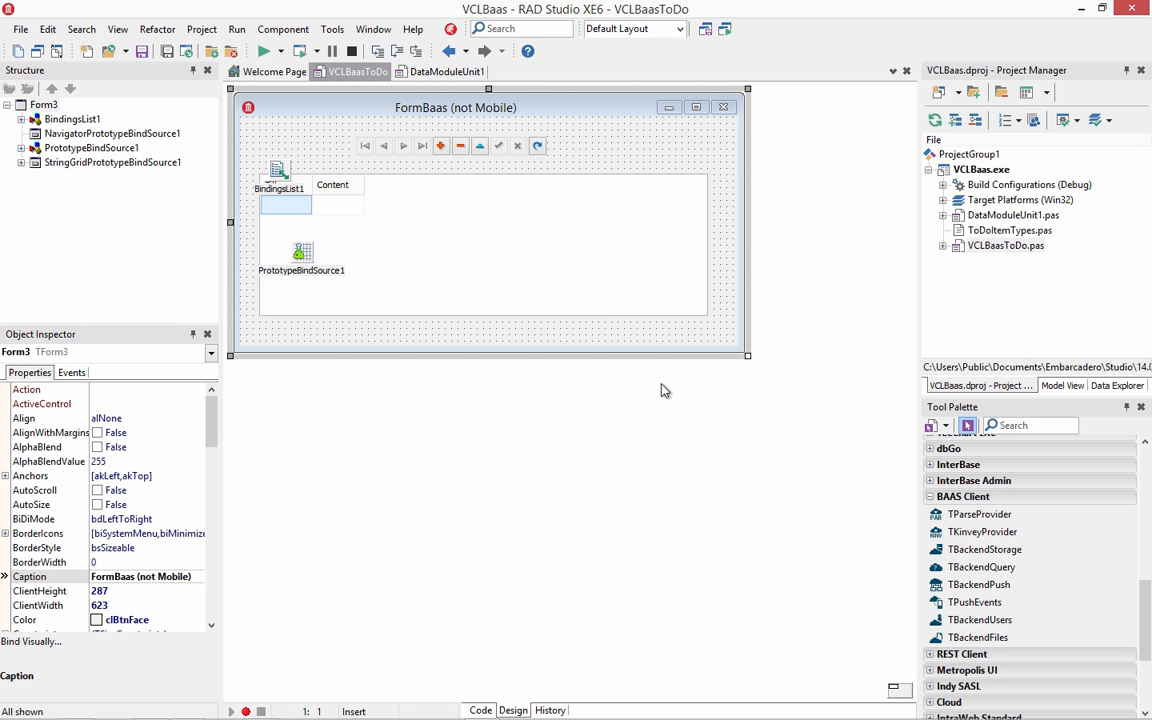
mouse_move(780, 252)
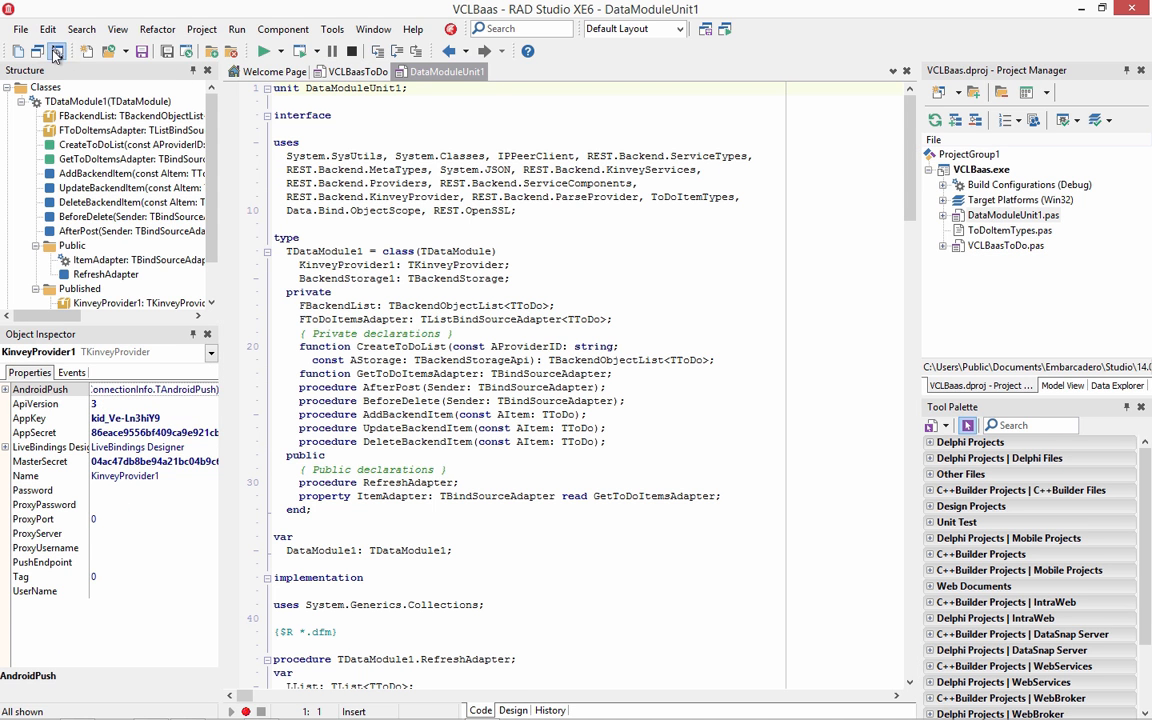
Review KinveyProvider1 on the data module's design surface, then return to the FormBaas designer.
click(512, 710)
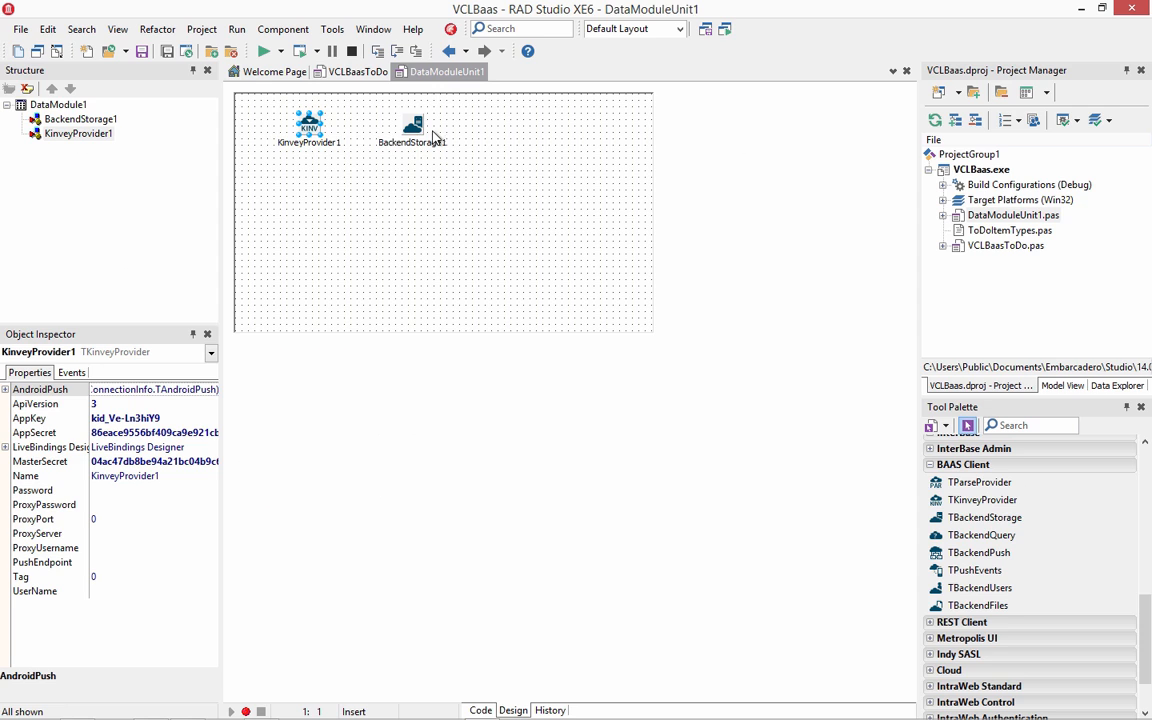
mouse_move(428, 140)
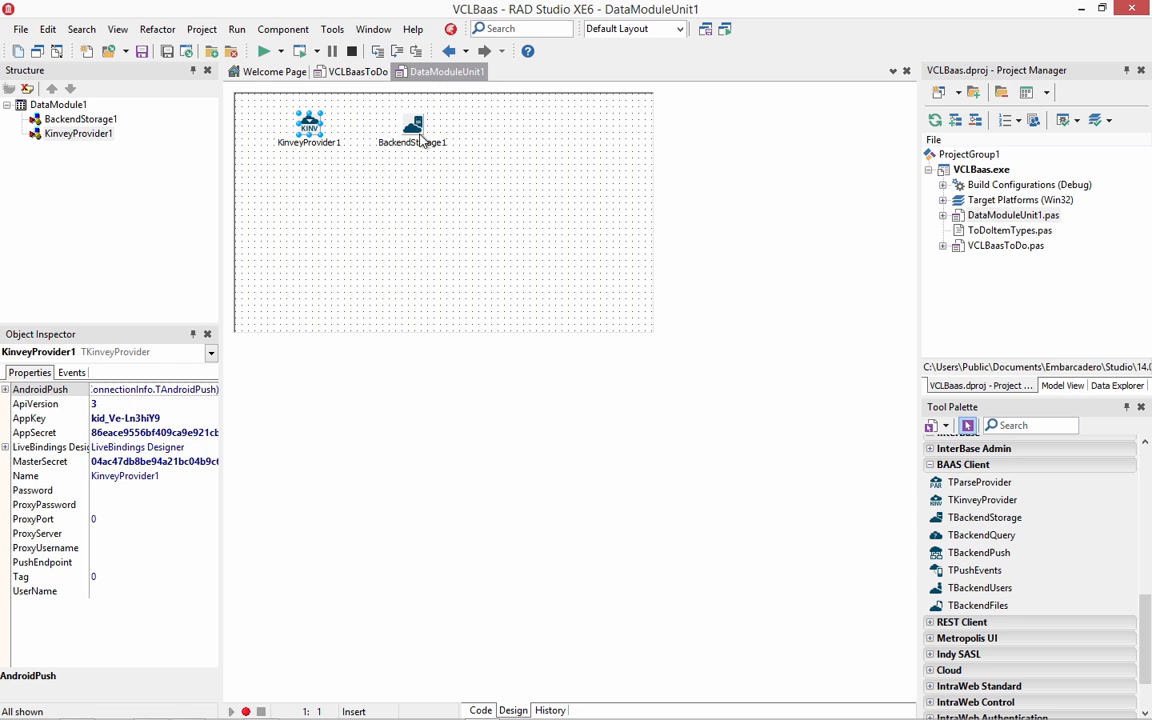
click(308, 124)
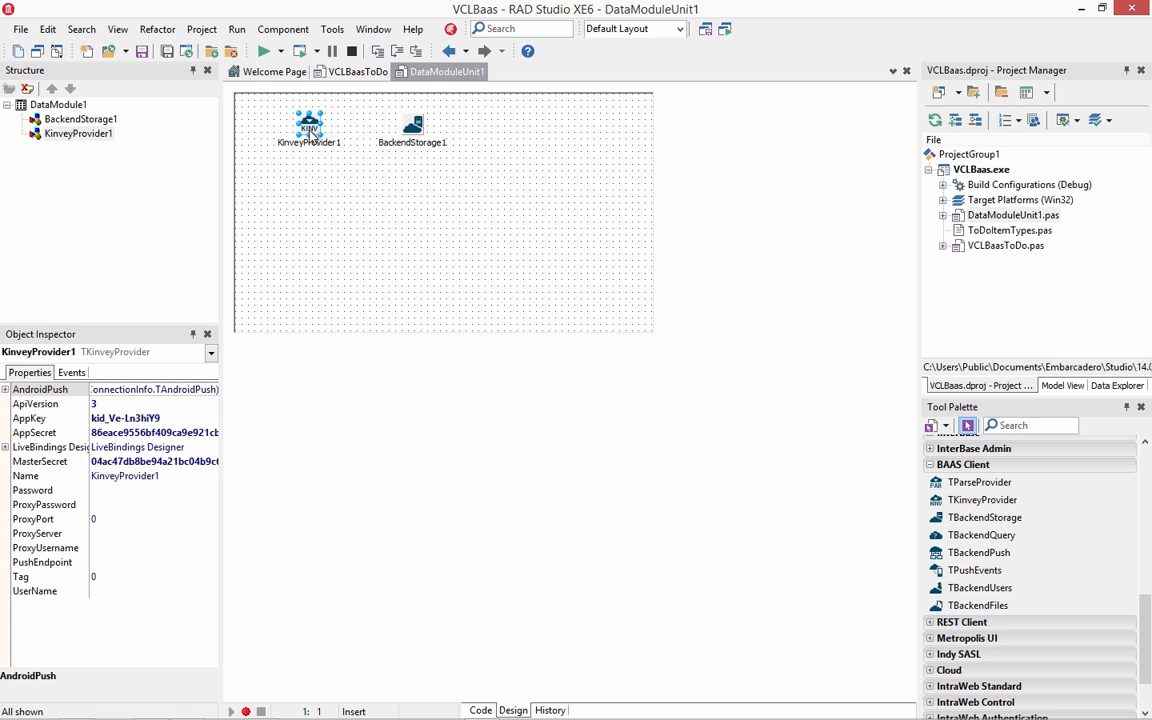
click(412, 124)
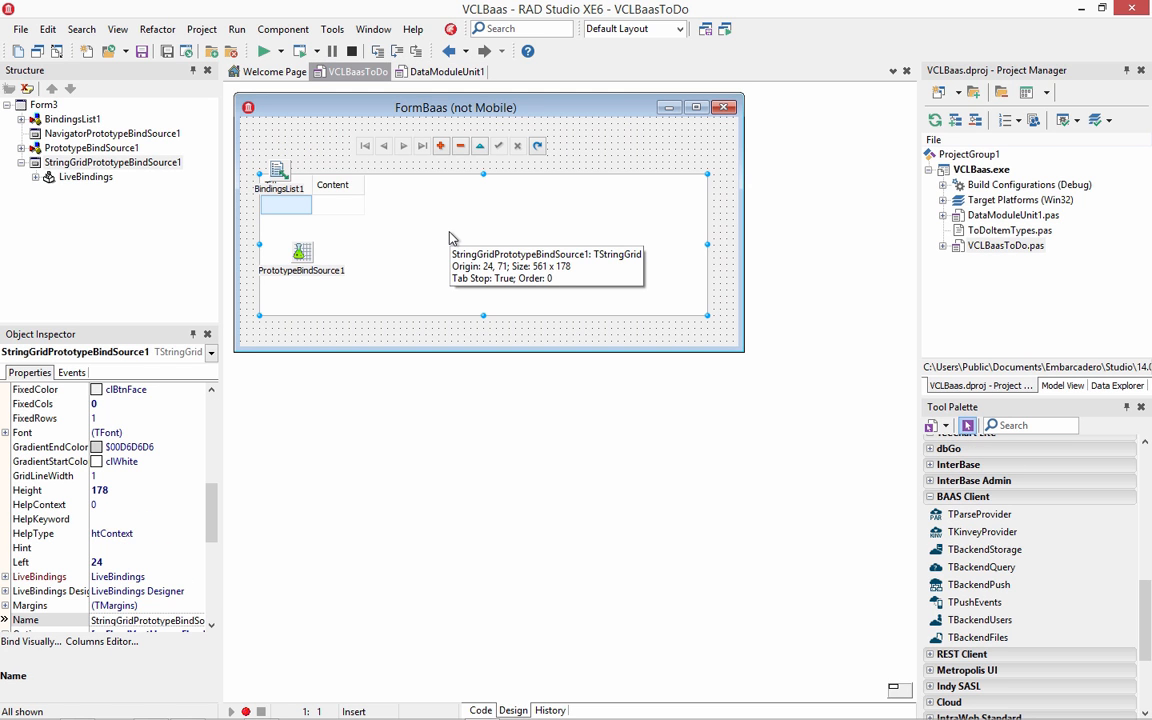
mouse_move(304, 252)
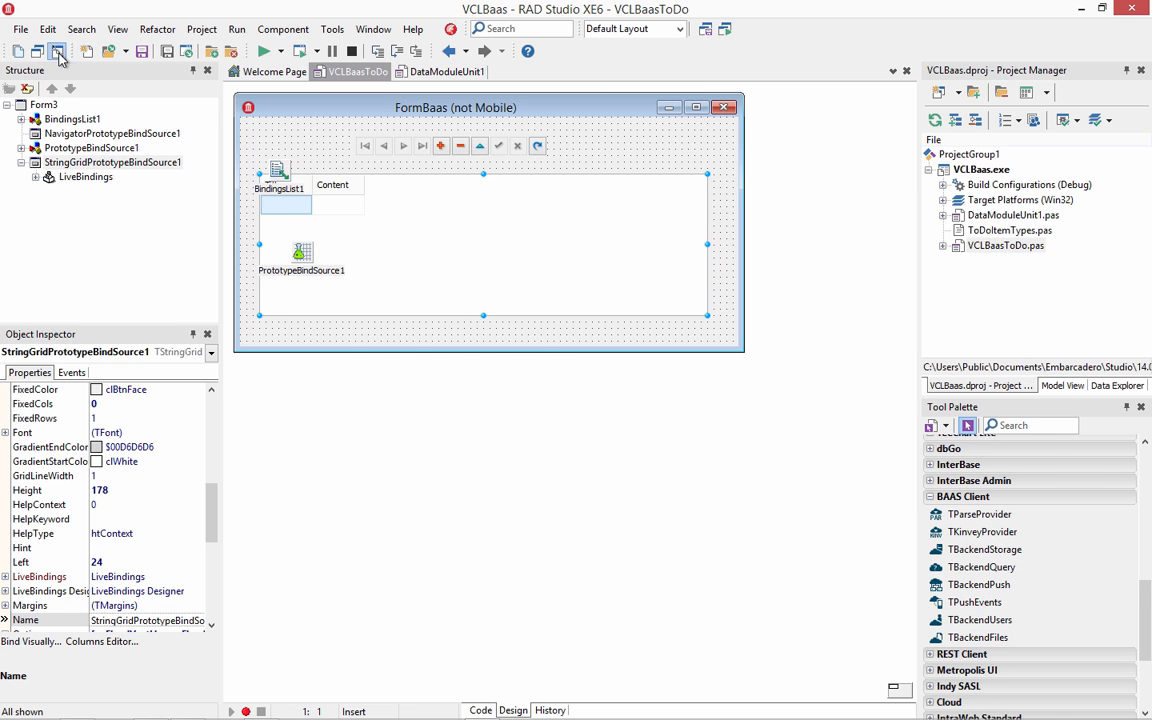
click(480, 710)
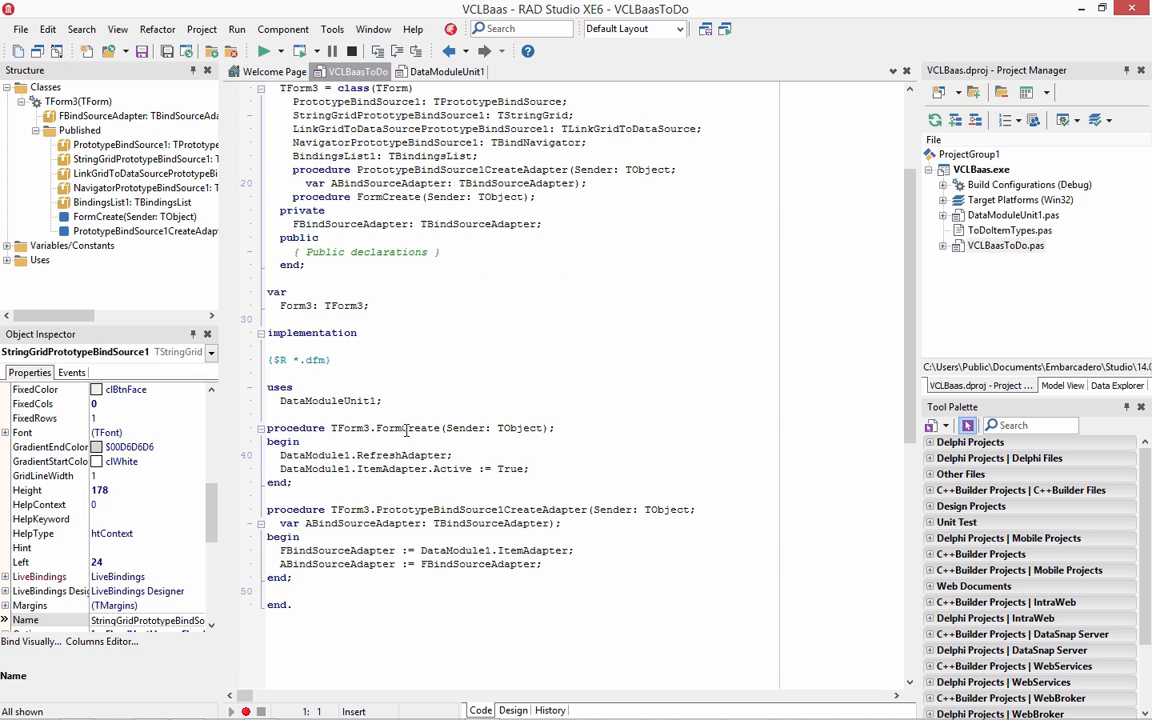
click(444, 72)
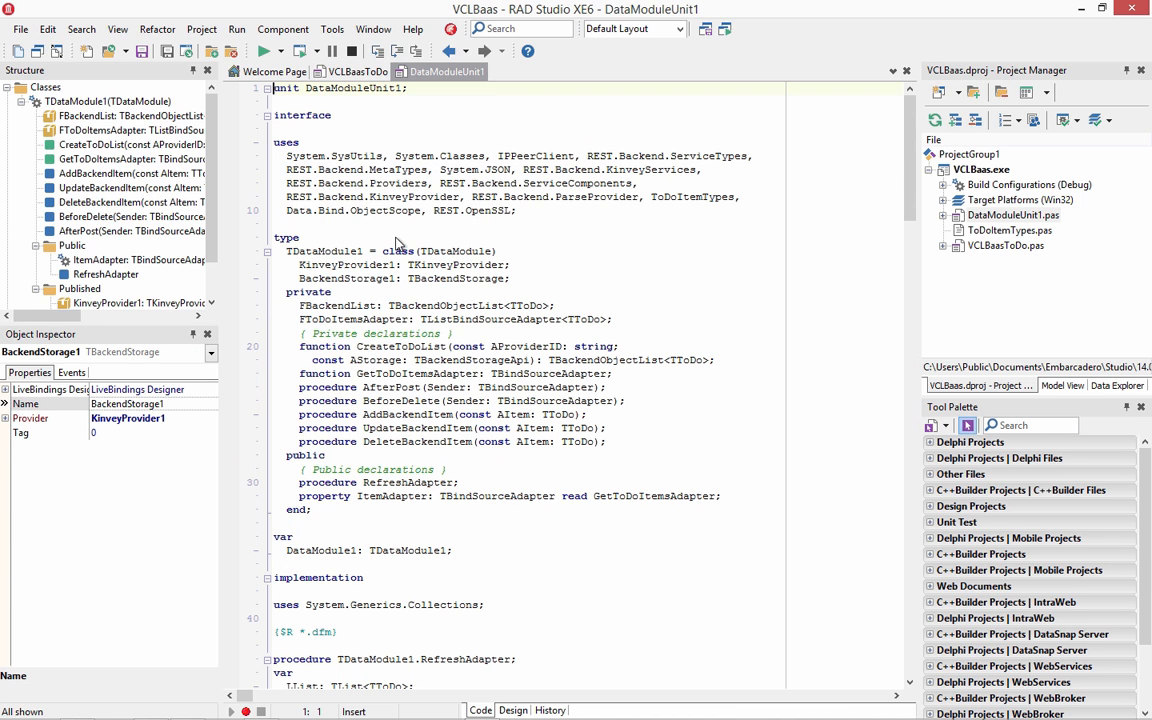
click(356, 72)
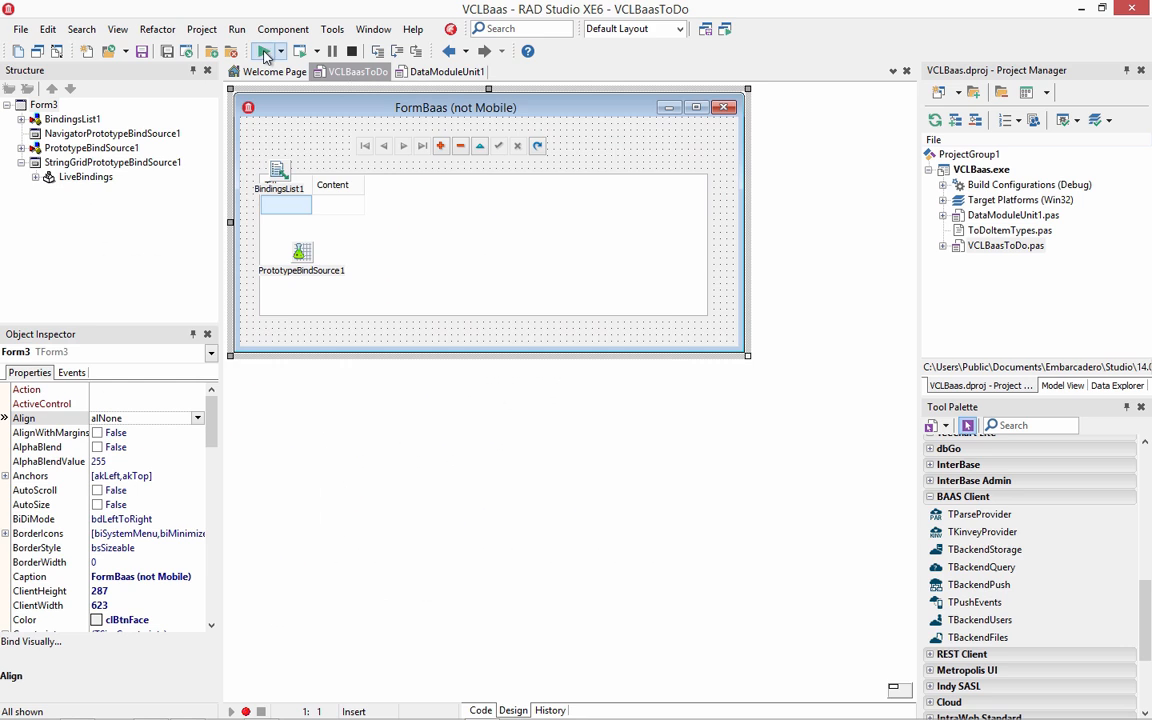
Build and run VCLBaas so its grid lists to-dos like 'Get some groceries' and 'Wash the car'.
click(264, 52)
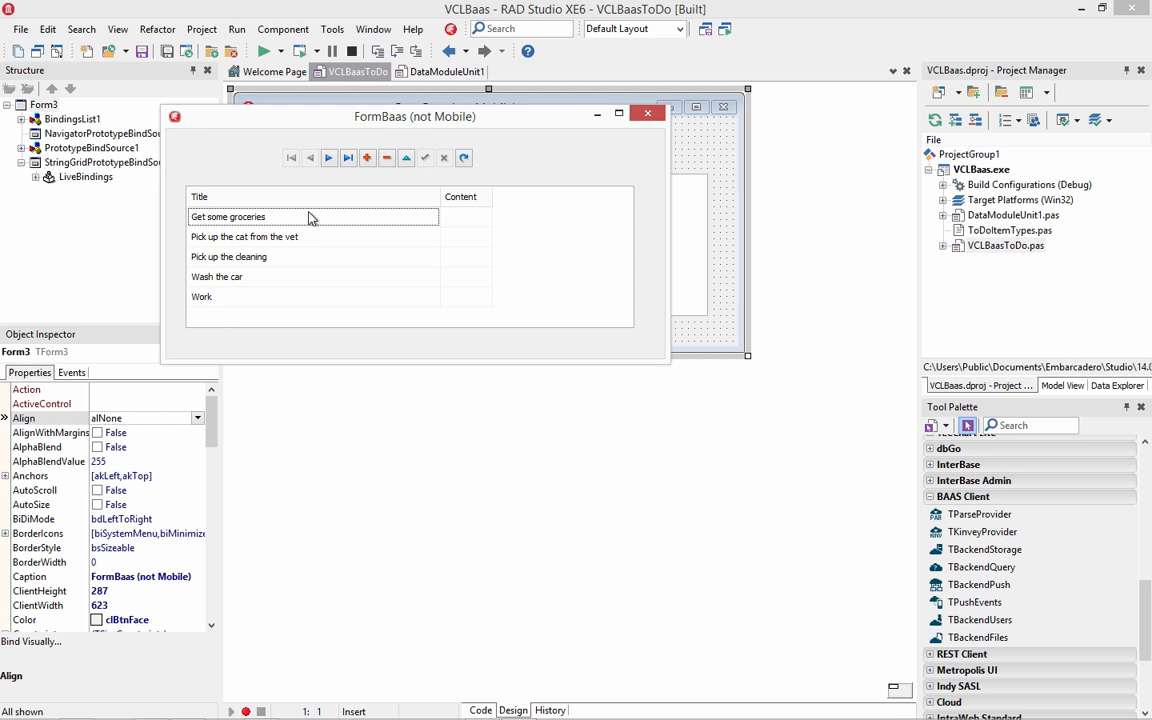
drag(416, 116, 448, 136)
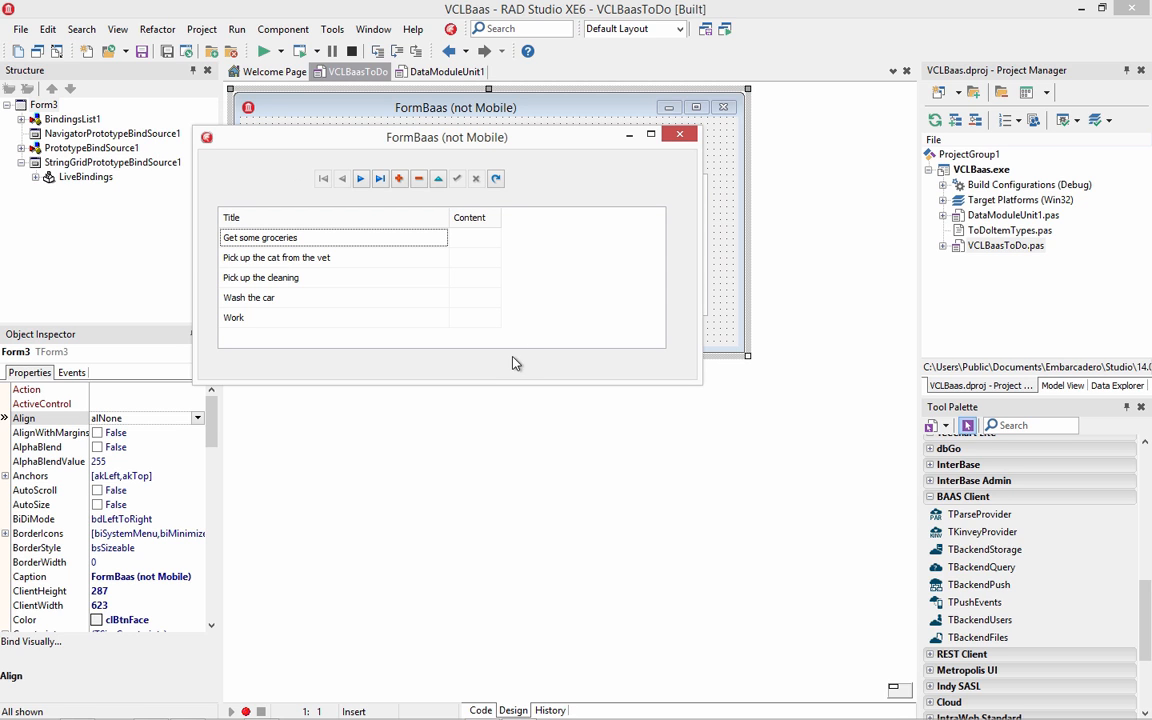
mouse_move(508, 372)
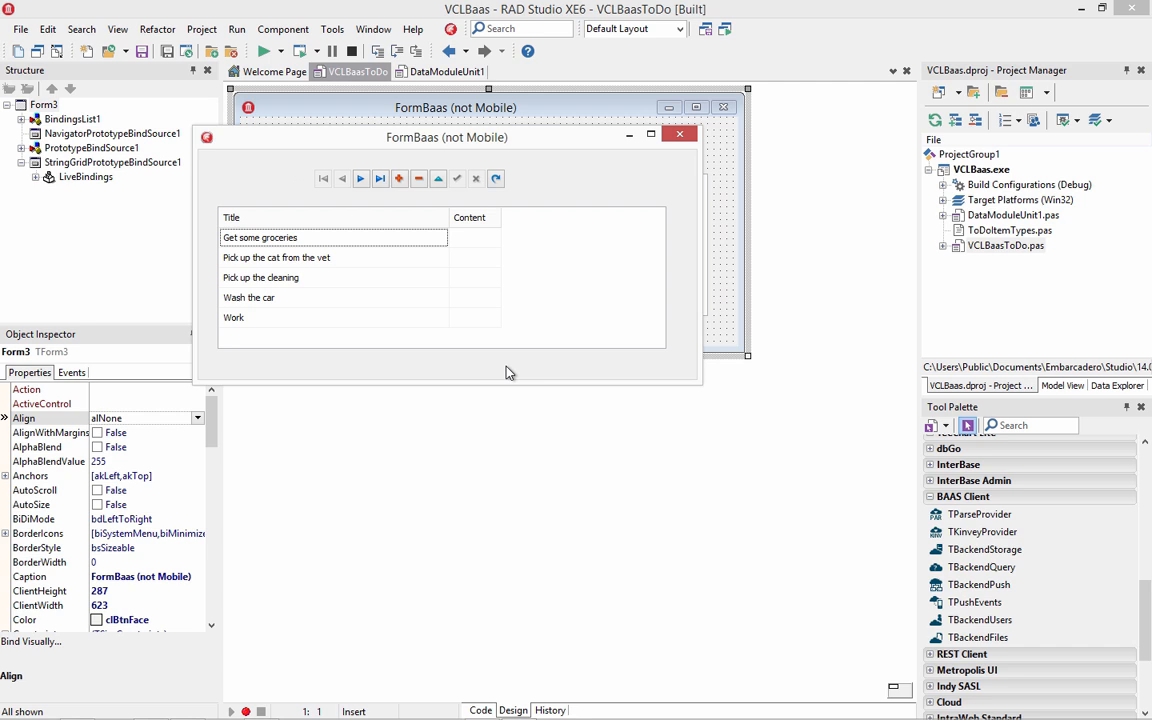